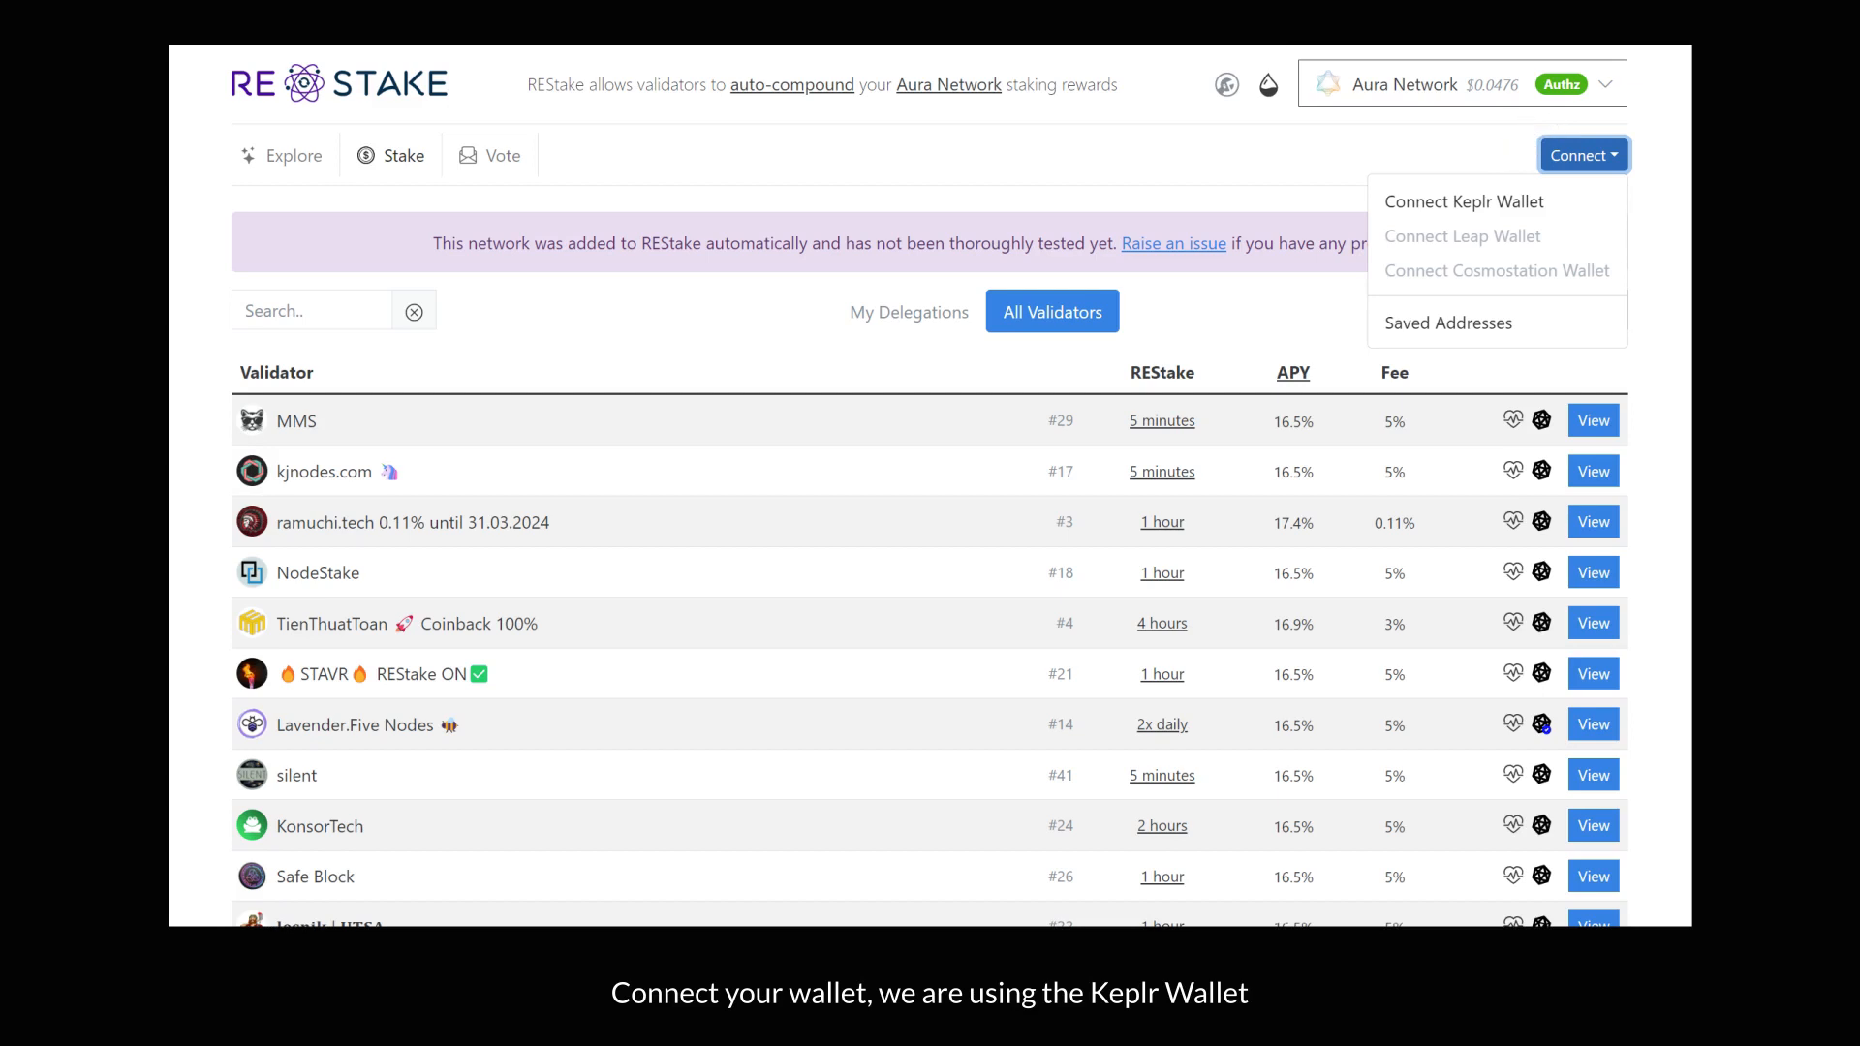
{"action": "mouse_move", "coordinate": [1479, 200]}
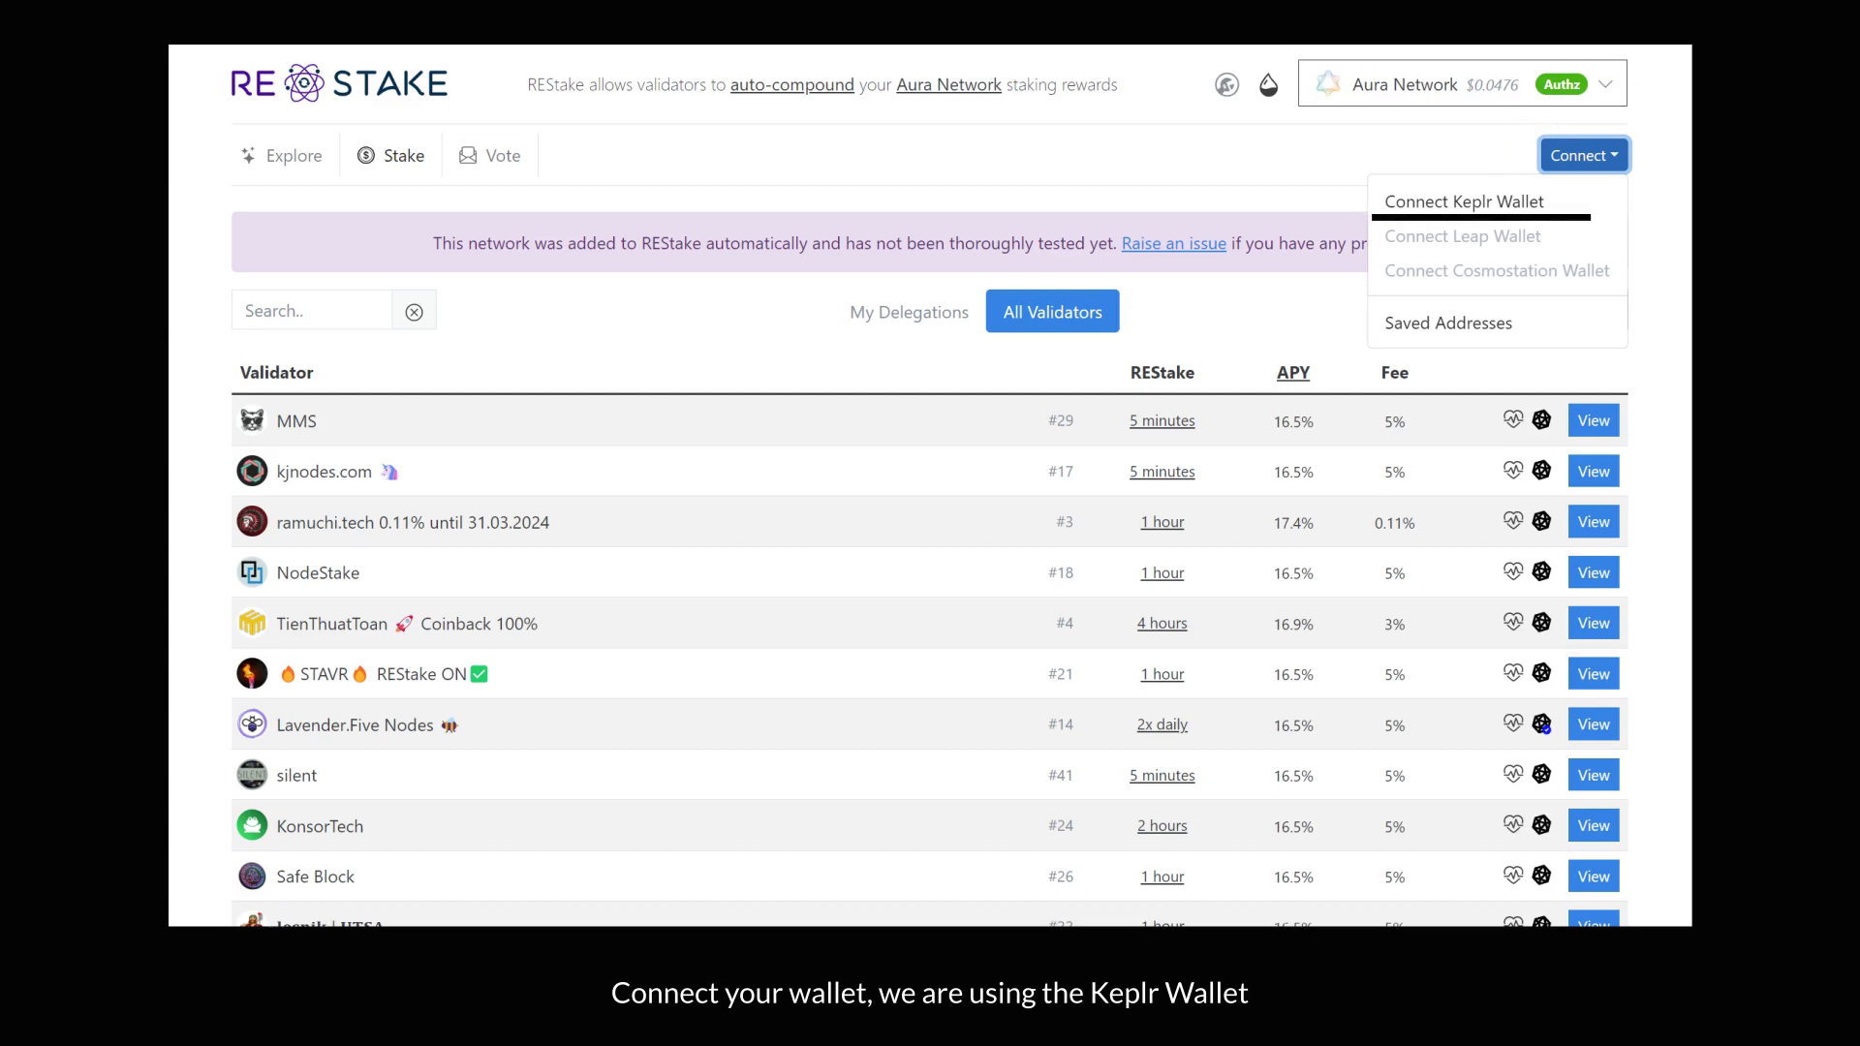
- Connect the Keplr wallet, approve it, and view Staking4All's auto-compounding details
{"action": "left_click", "coordinate": [1467, 199]}
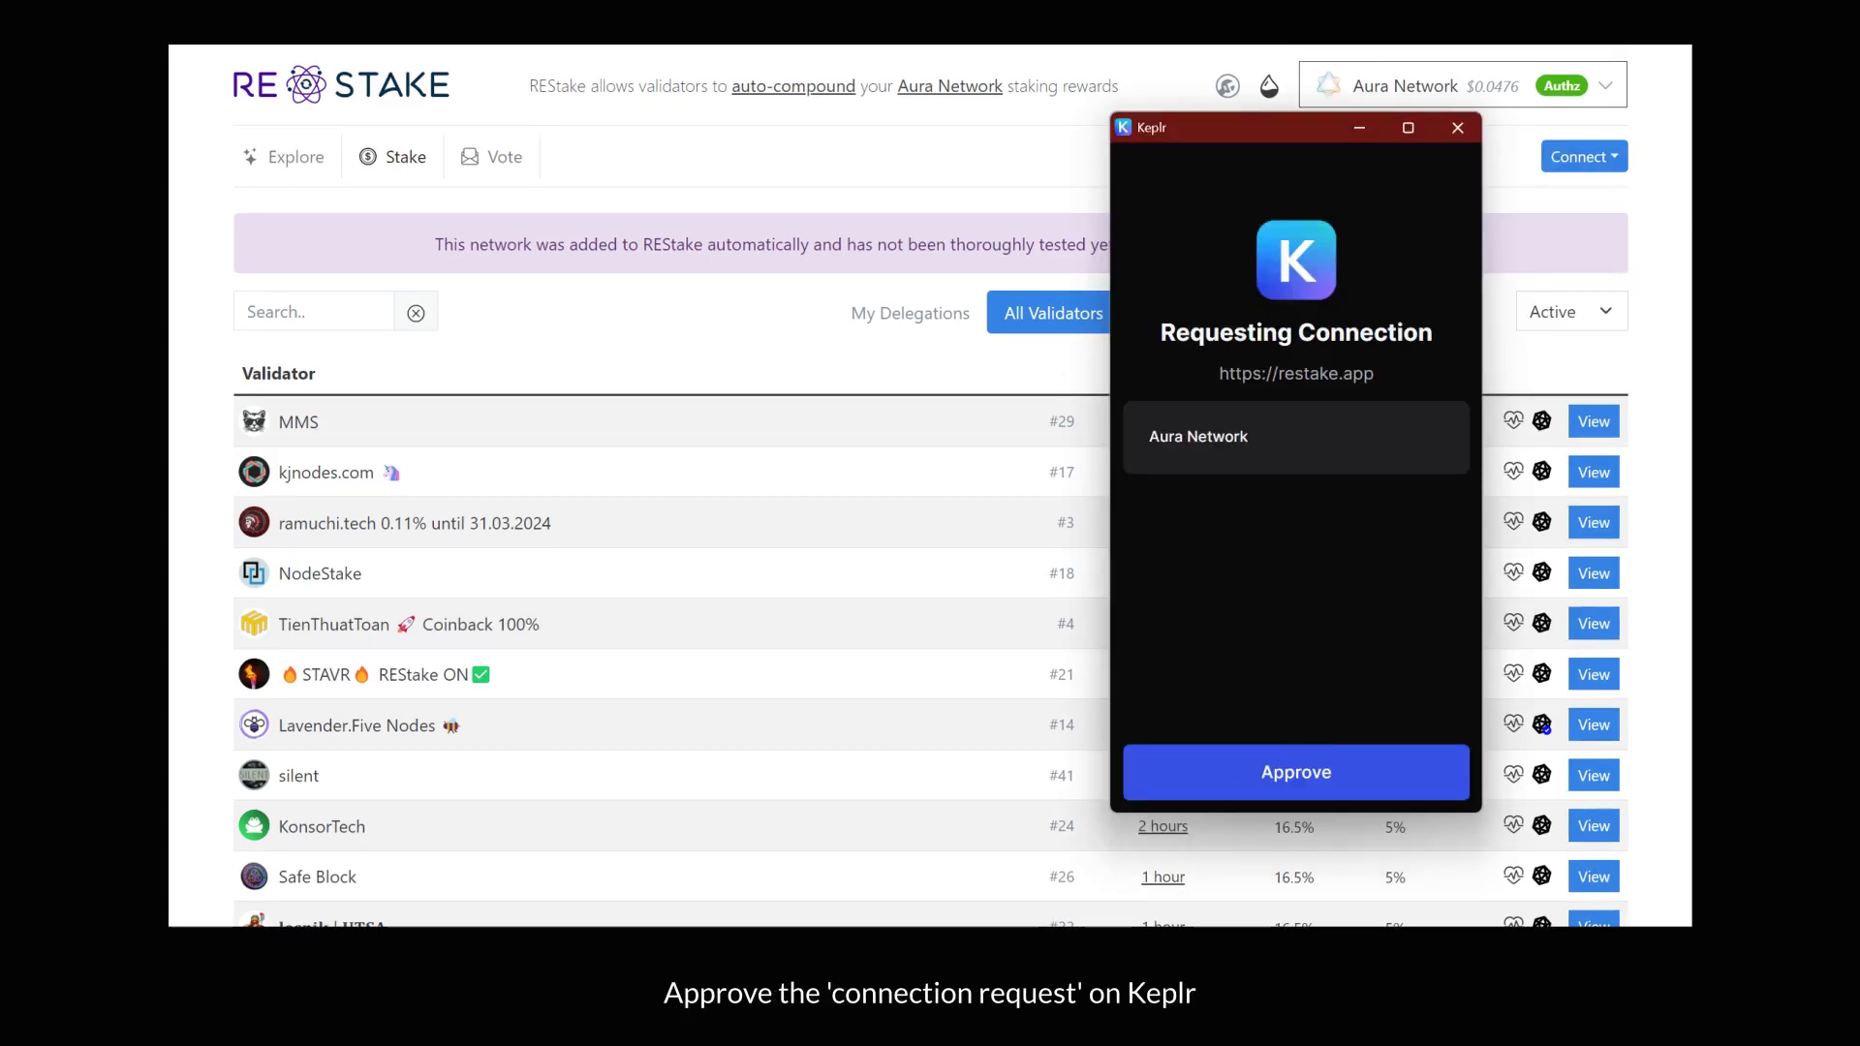
{"action": "left_click", "coordinate": [1296, 773]}
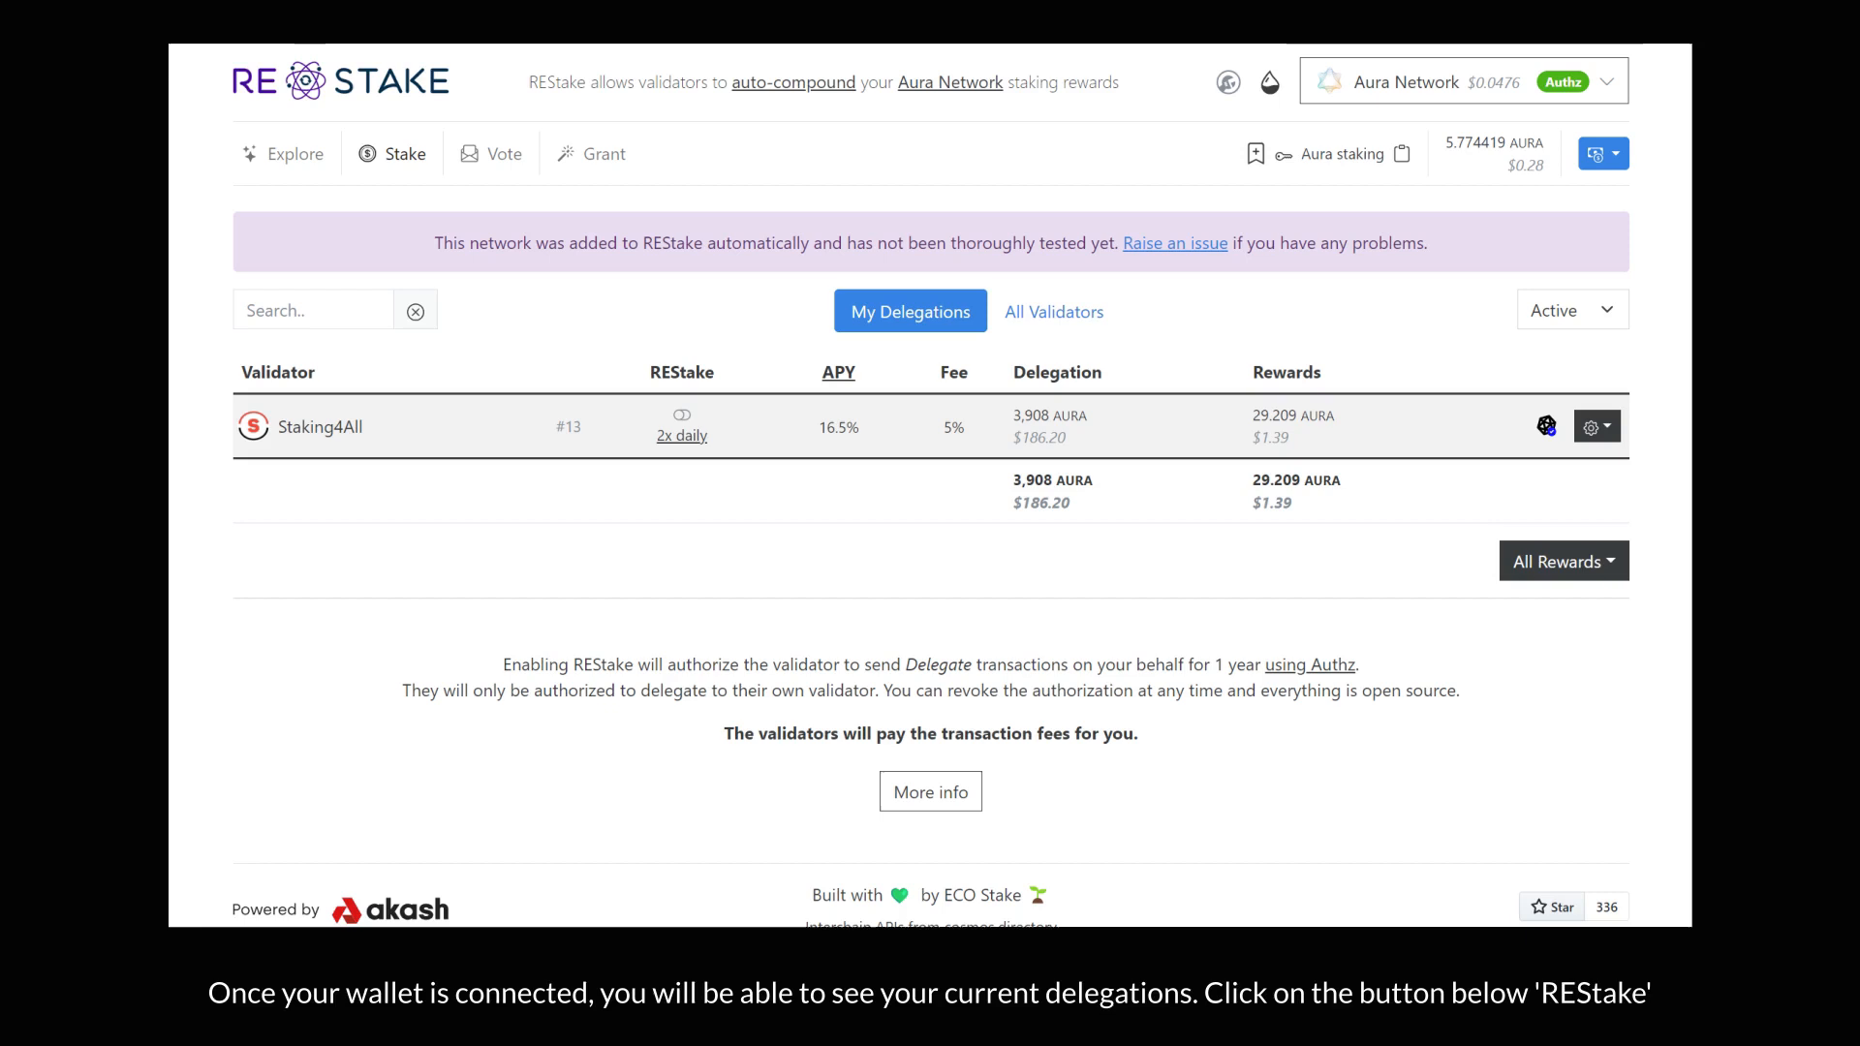
{"action": "mouse_move", "coordinate": [682, 419]}
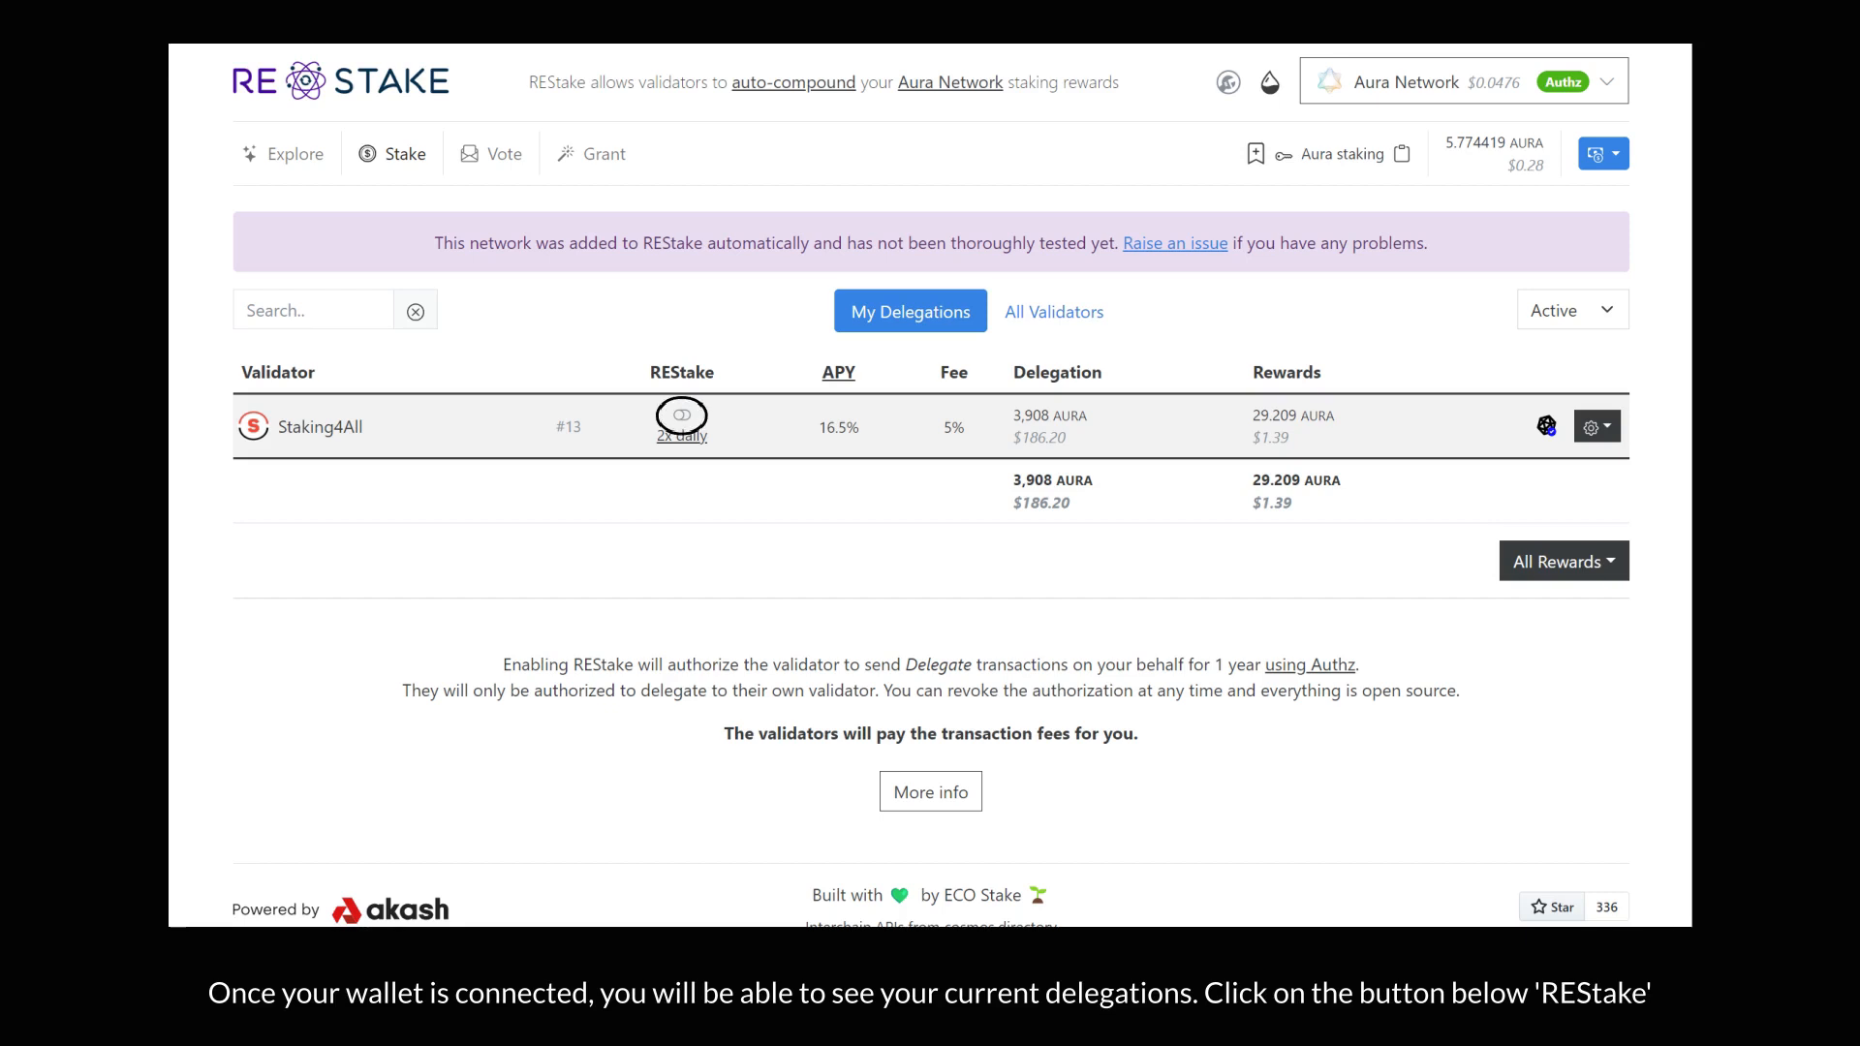
{"action": "left_click", "coordinate": [680, 414]}
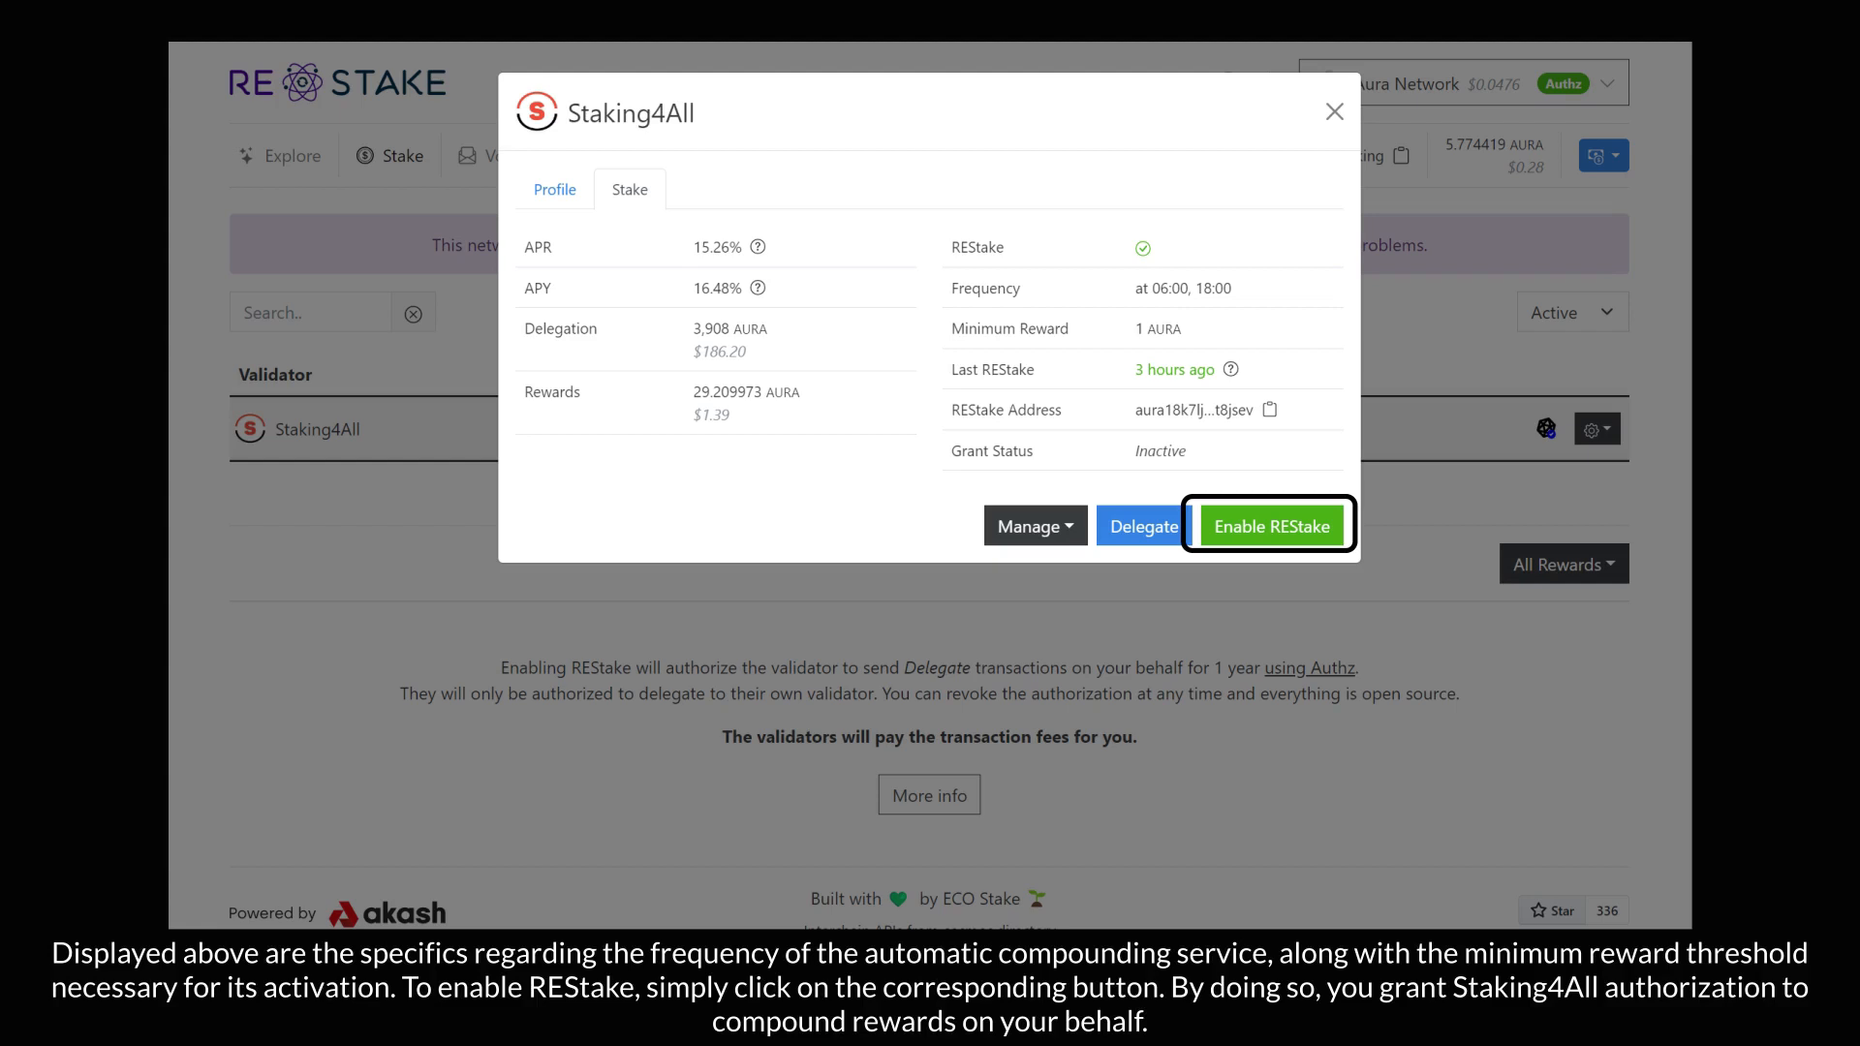
- Begin enabling REStake auto-compounding for the Staking4All validator
{"action": "left_click", "coordinate": [1270, 525]}
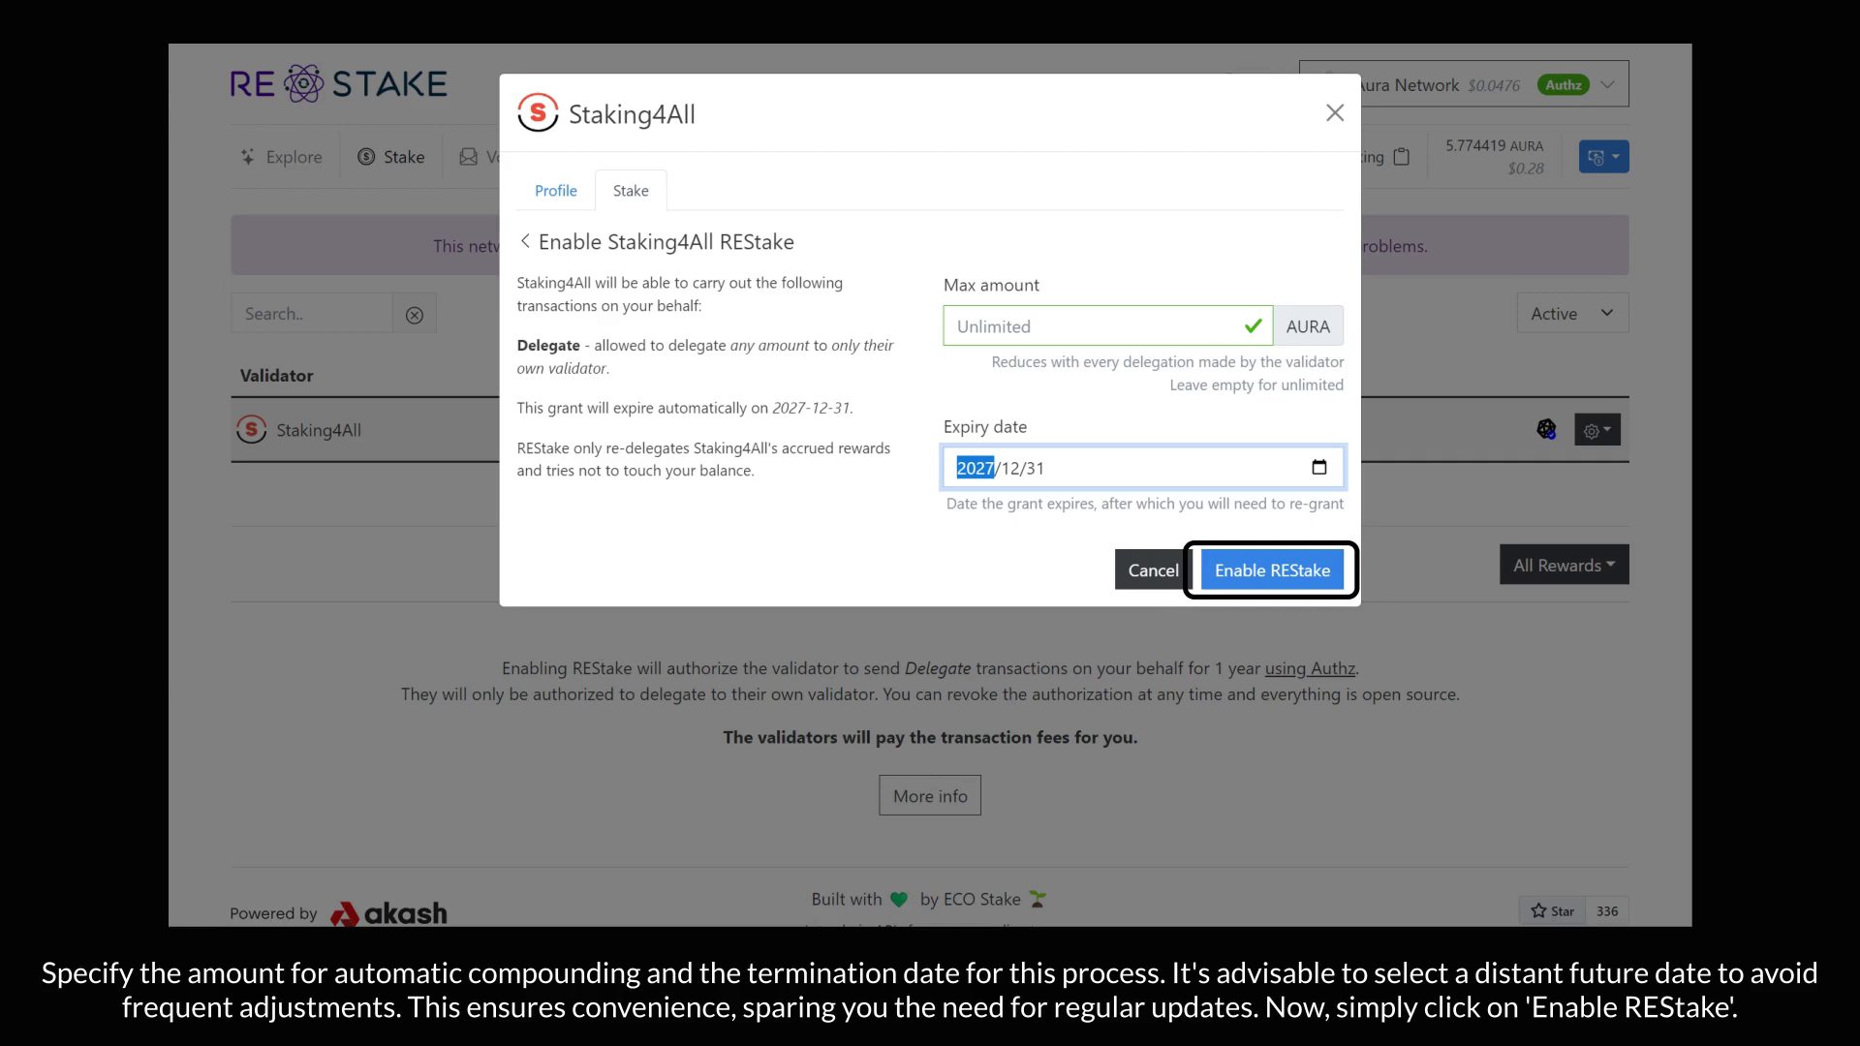
- Submit the unlimited delegate grant expiring 2027/12/31 and approve it in Keplr
{"action": "left_click", "coordinate": [1269, 570]}
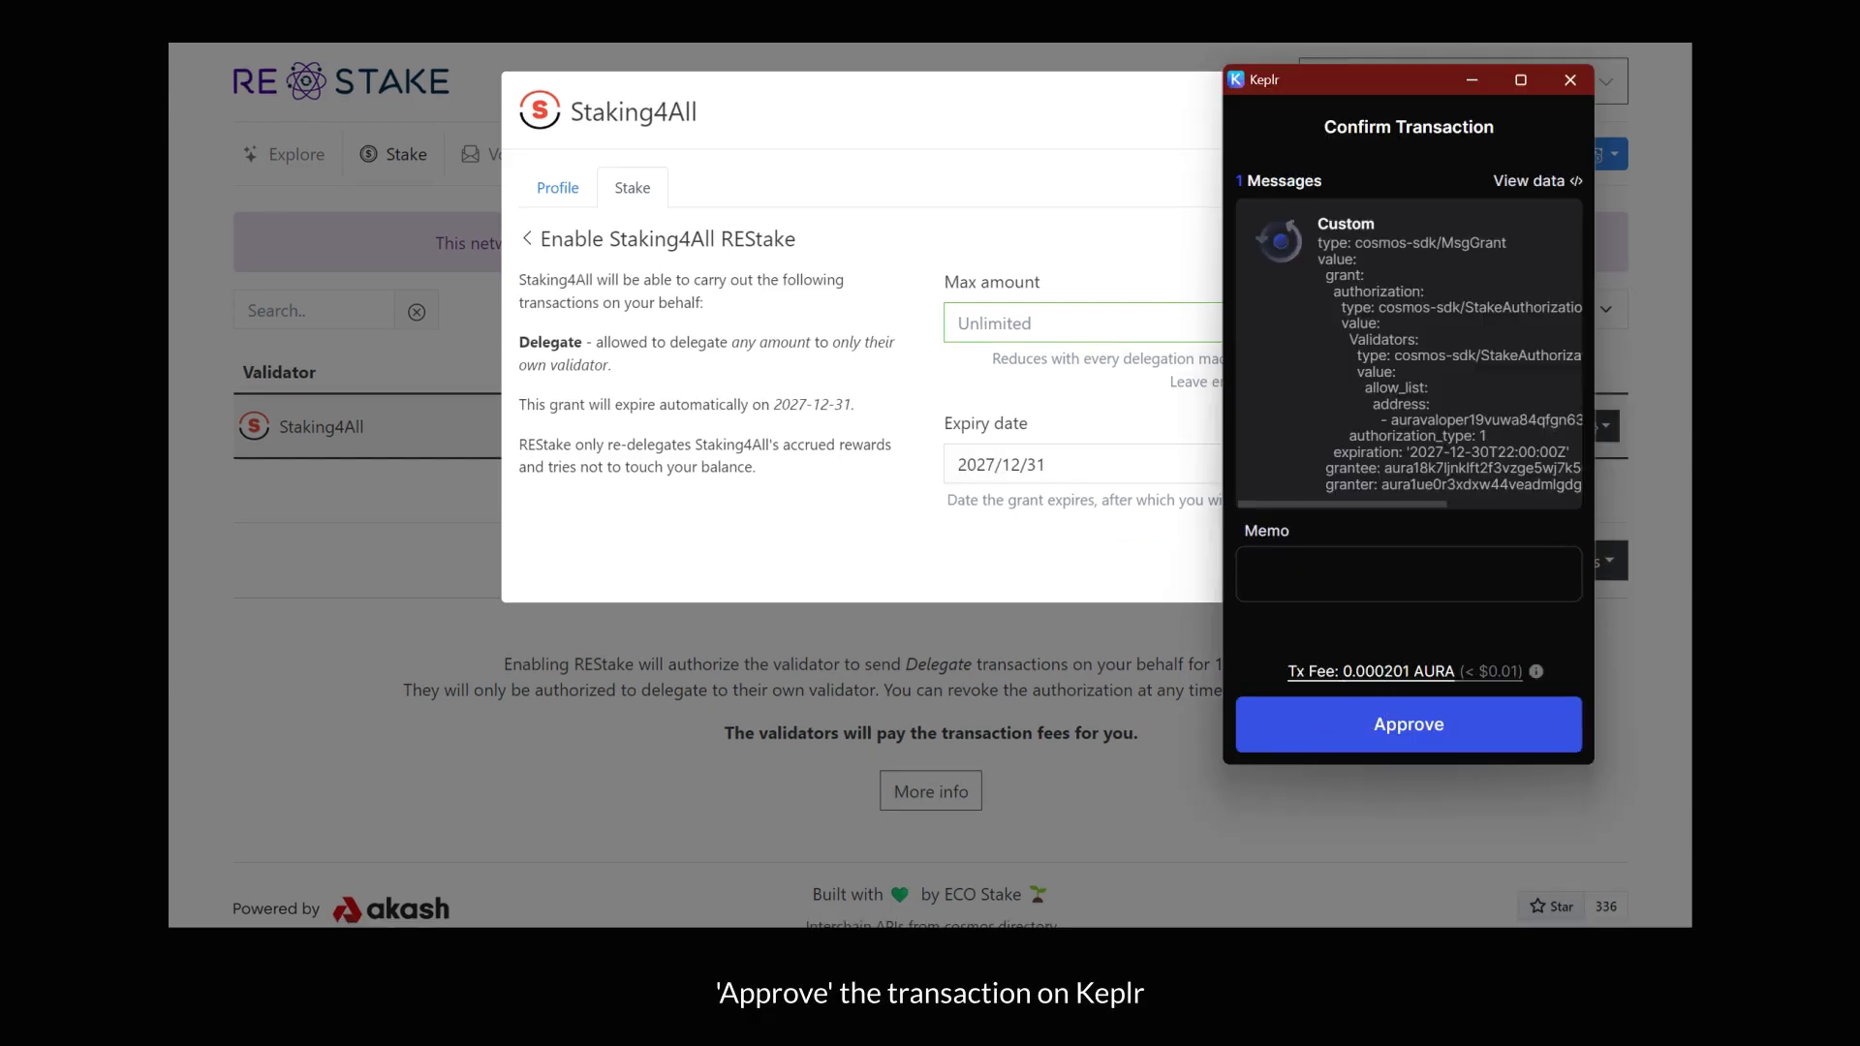
{"action": "left_click", "coordinate": [1409, 723]}
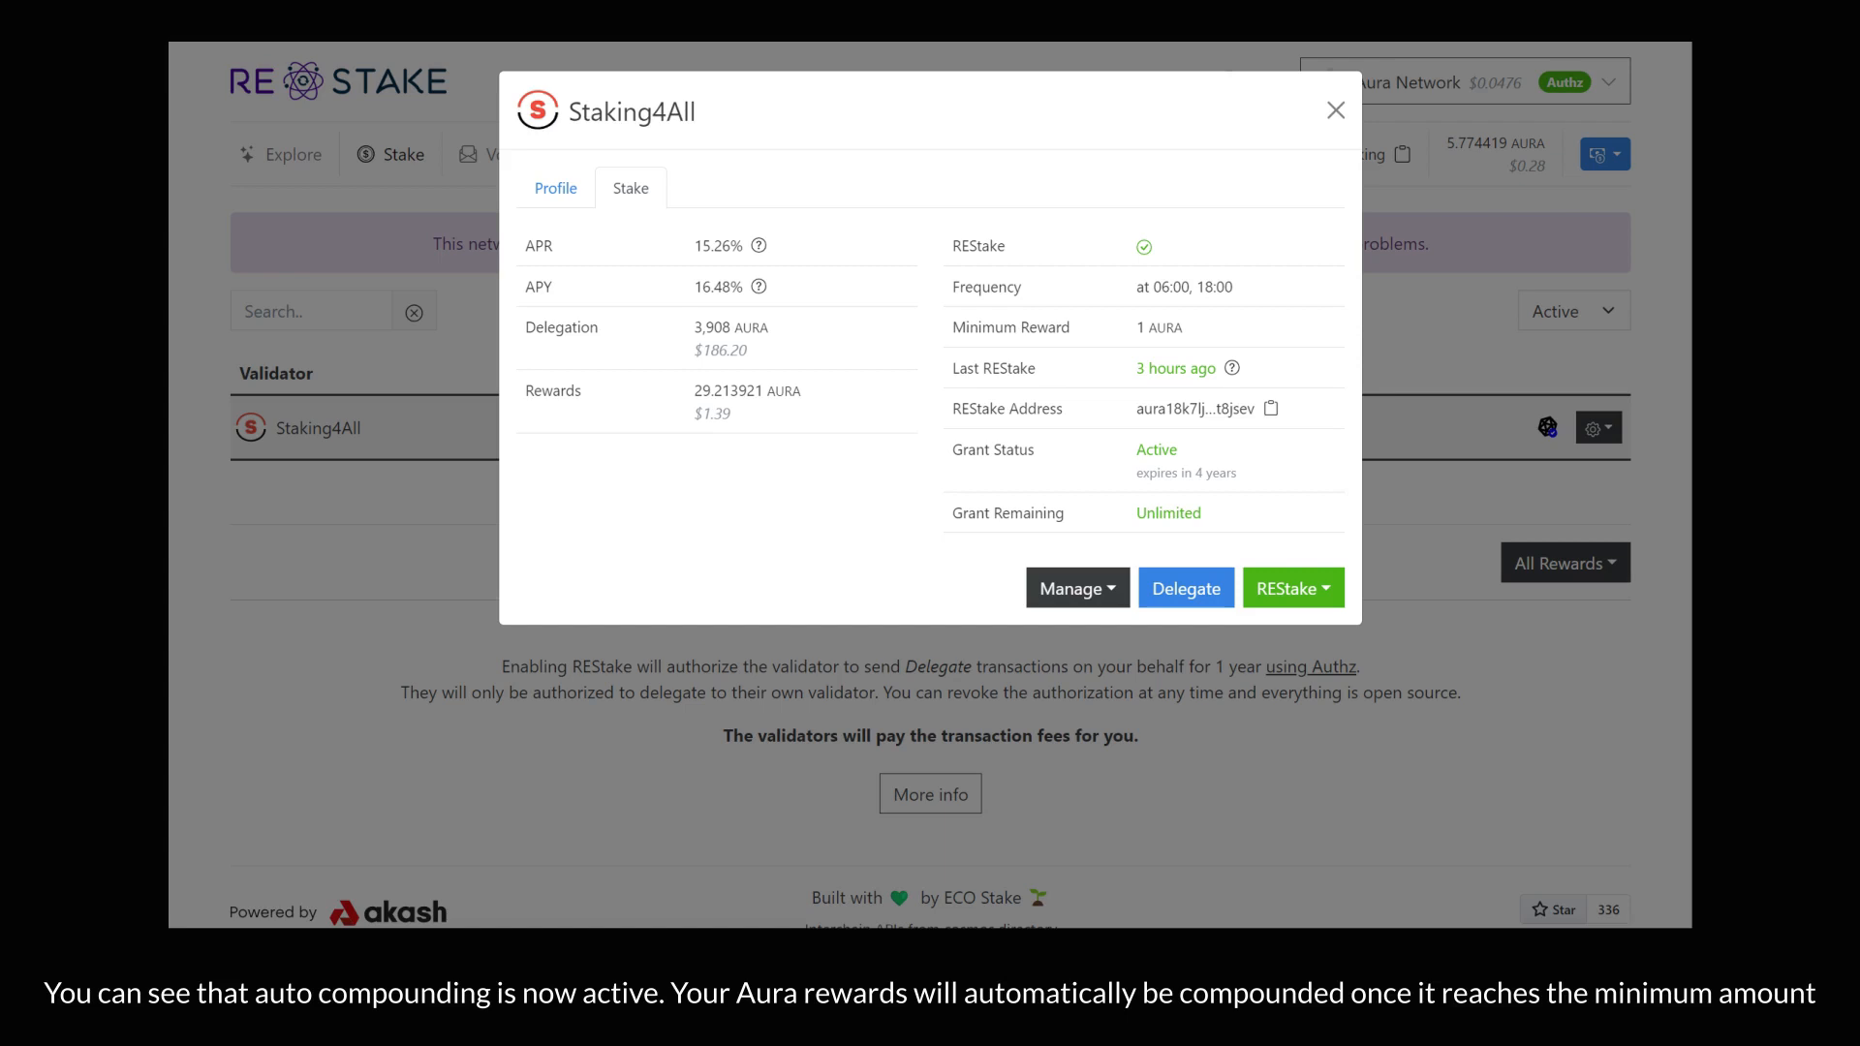
- Close the Staking4All details to return to My Delegations with the toggle green
{"action": "left_click", "coordinate": [1335, 109]}
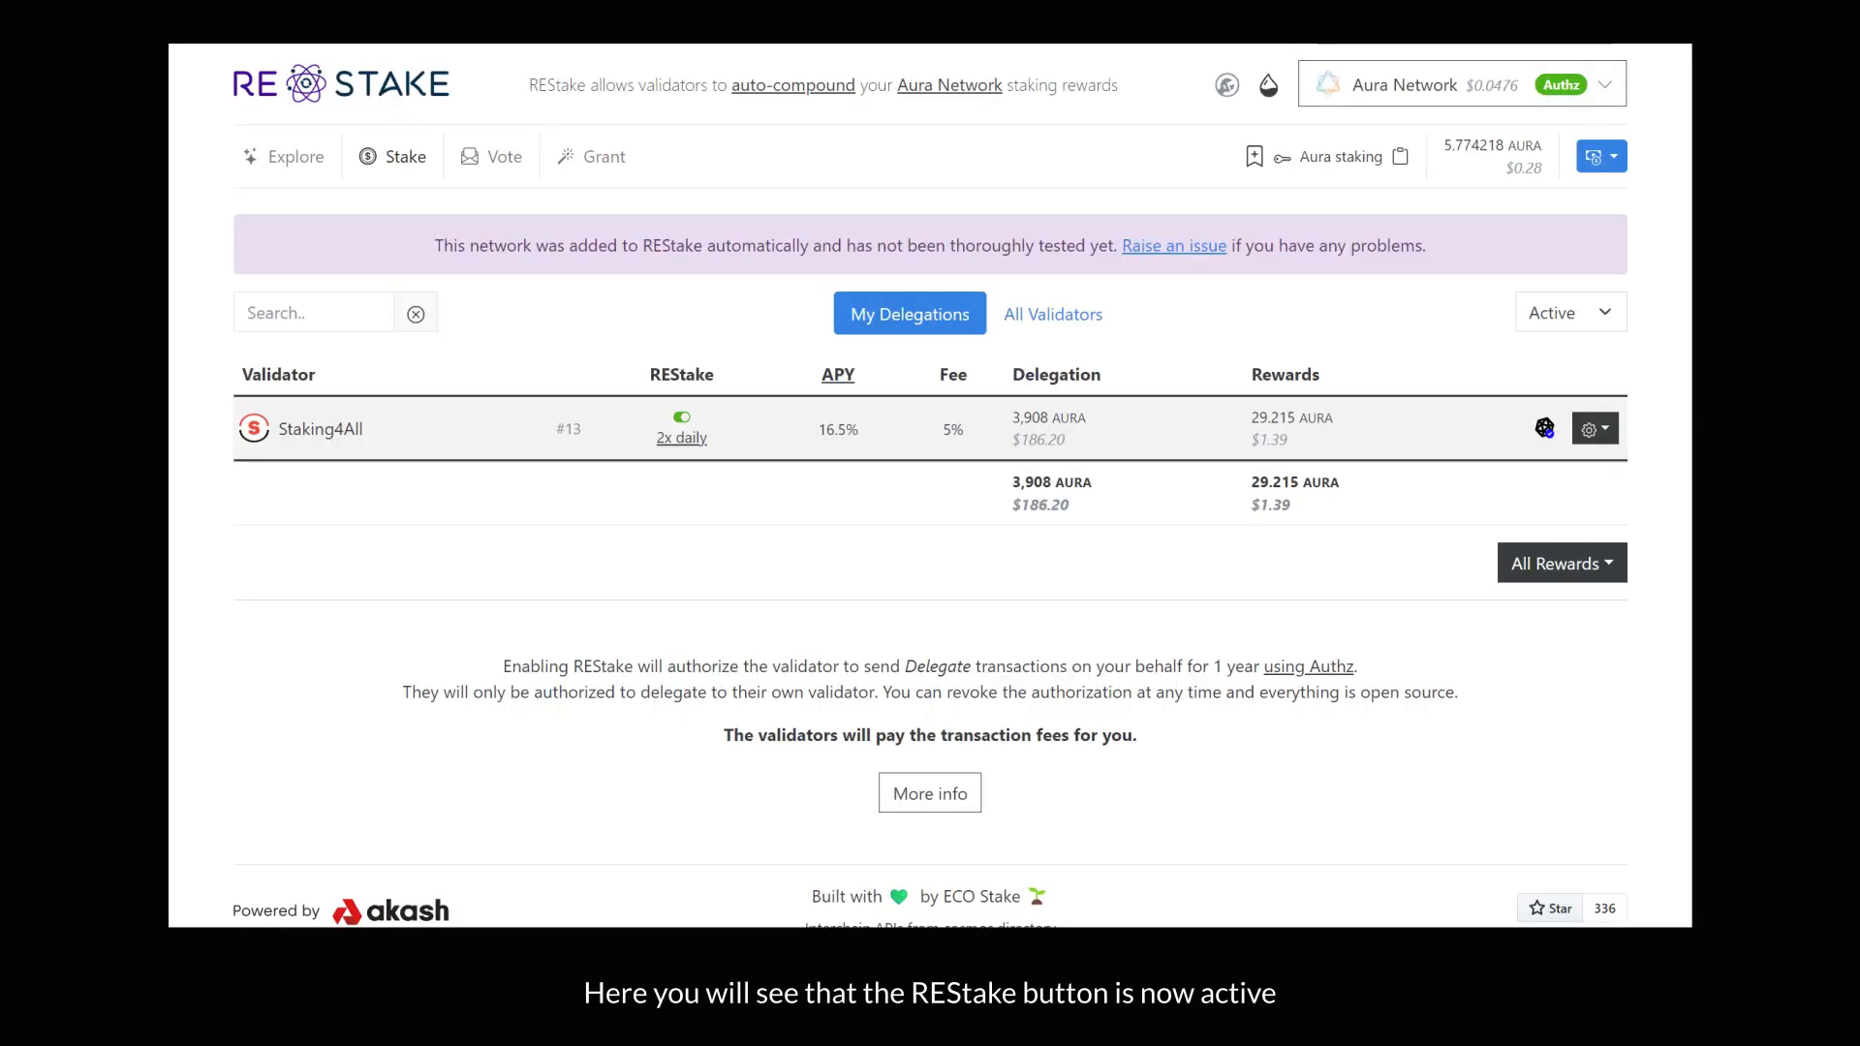